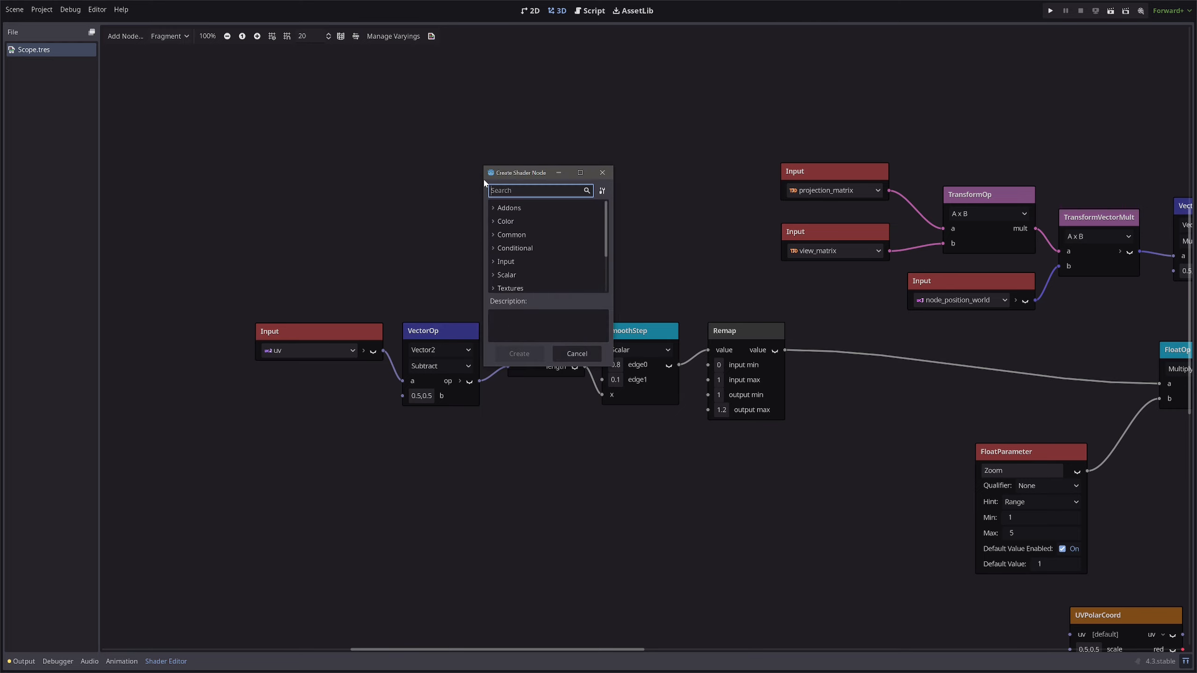
- Add a Frame node (search 'fram') enclosing the Input-to-Remap node chain
{"action": "type", "text": "fram"}
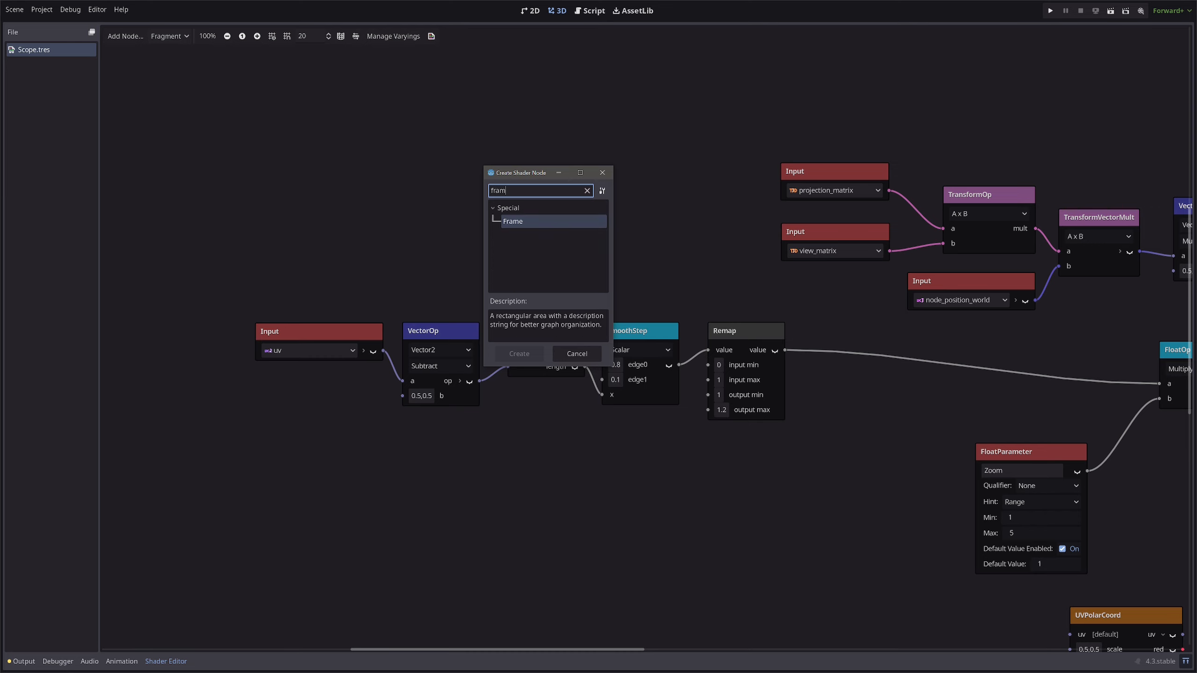
{"action": "left_click", "coordinate": [517, 353]}
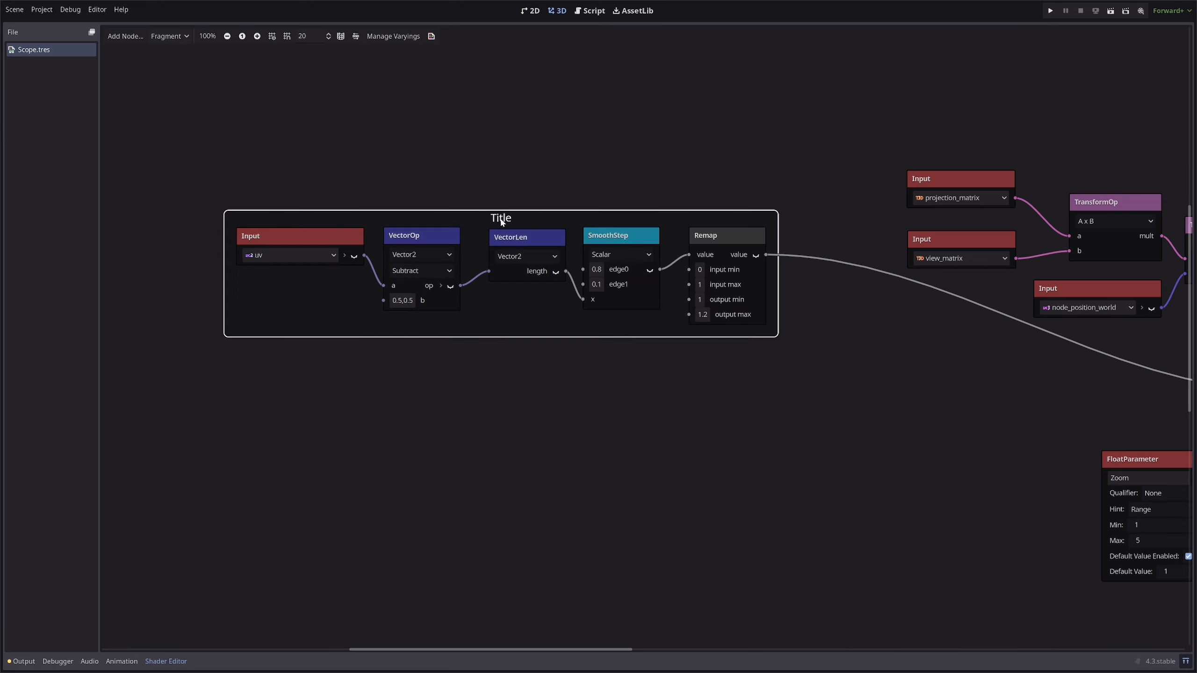
- Title the frame 'Lense Distortion' and enable its tint colour
{"action": "right_click", "coordinate": [519, 218]}
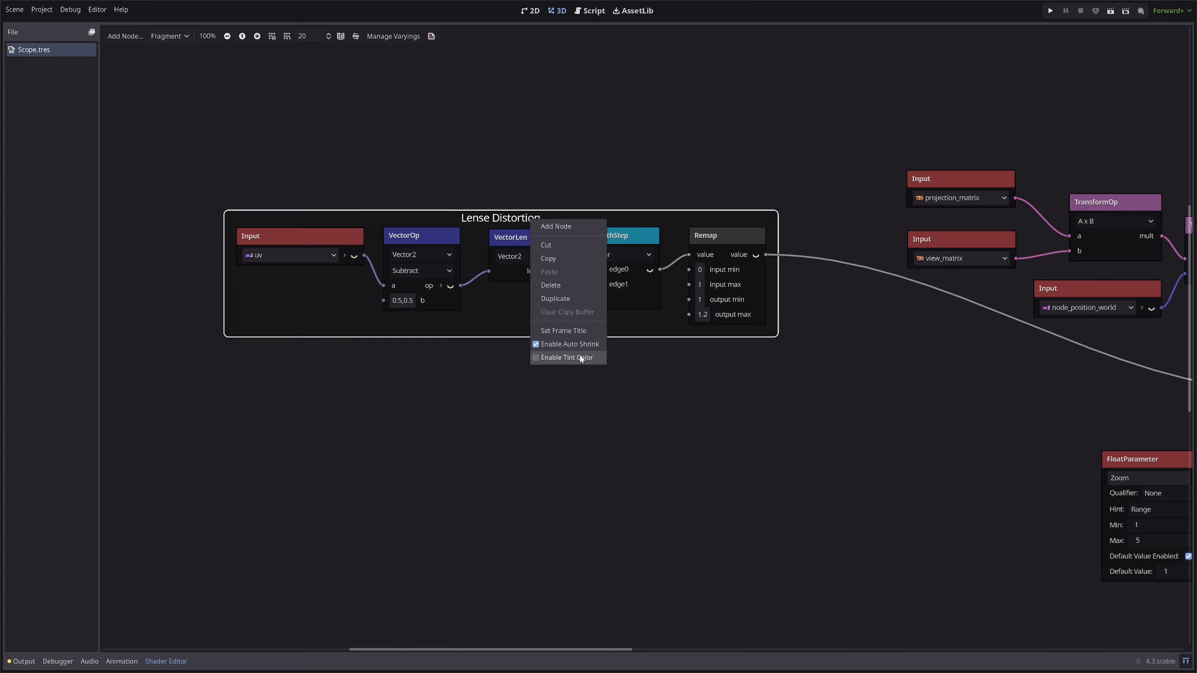
{"action": "left_click", "coordinate": [568, 358]}
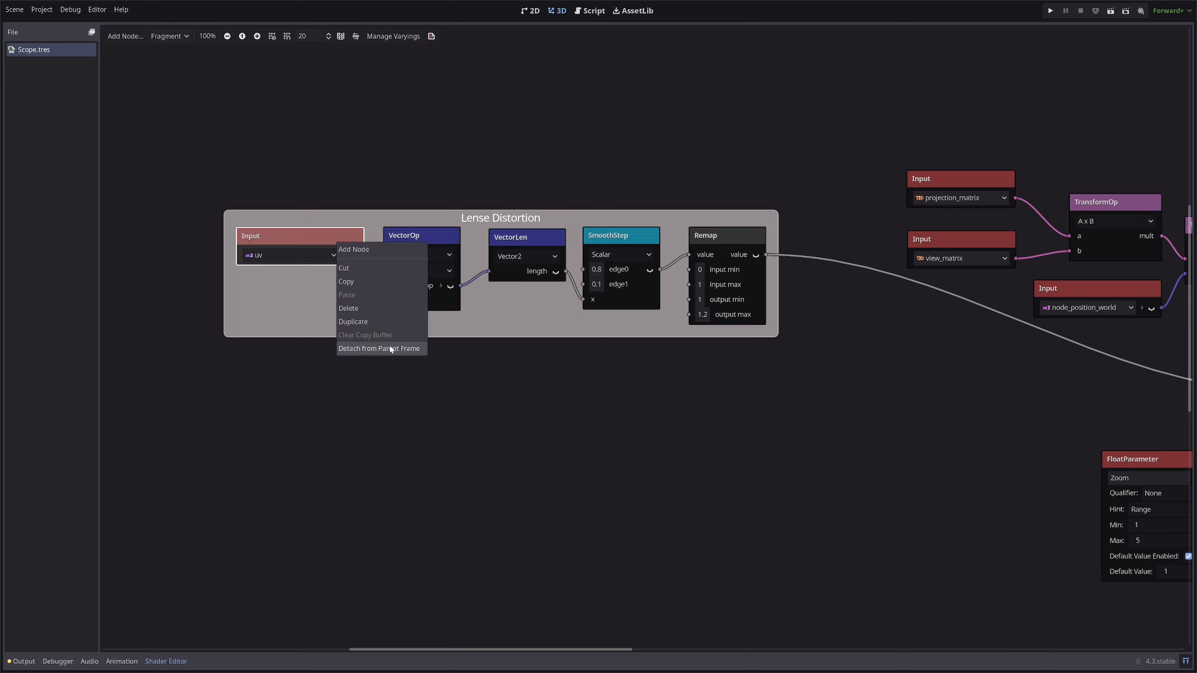
- Detach the Input UV node from the Lense Distortion frame
{"action": "left_click", "coordinate": [380, 348]}
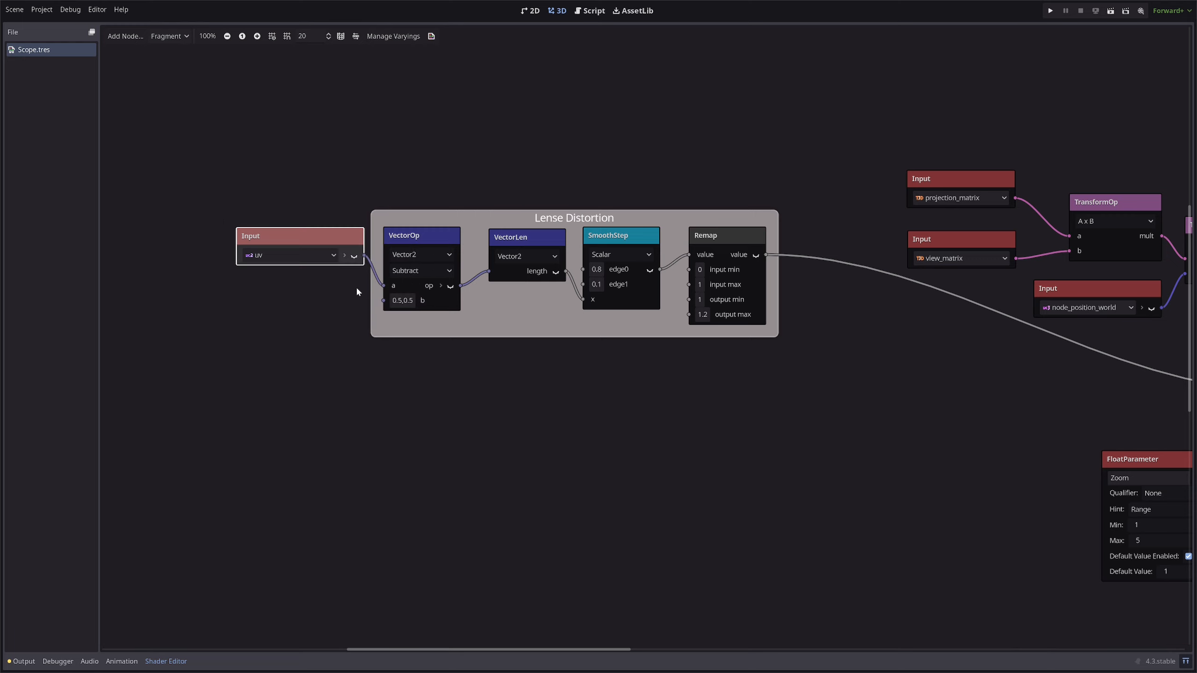